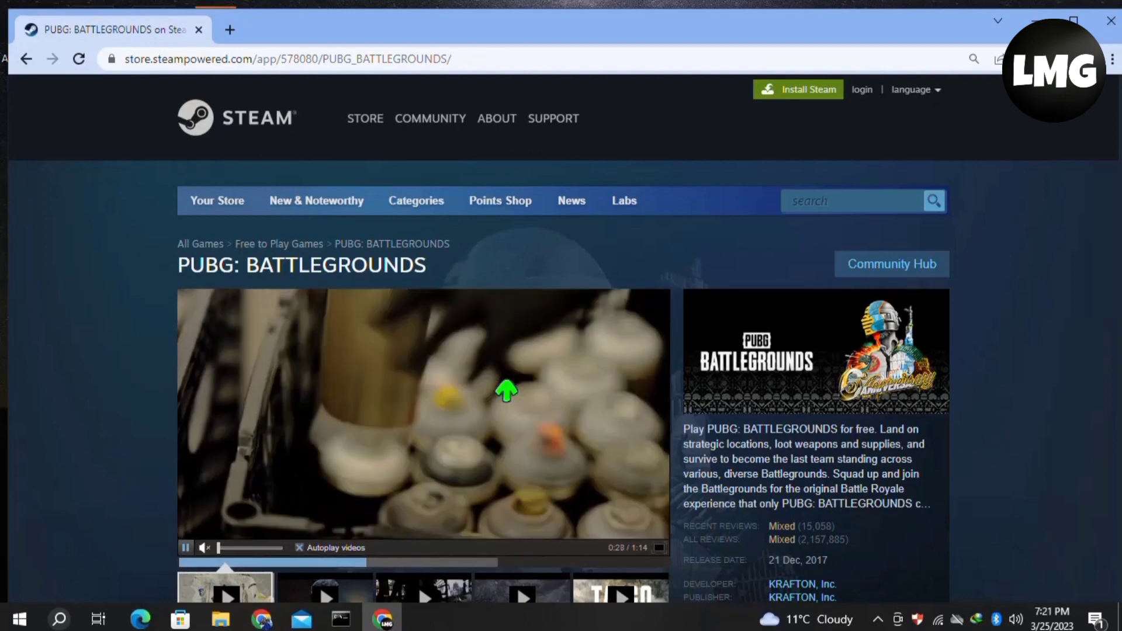
mouse_move(667, 186)
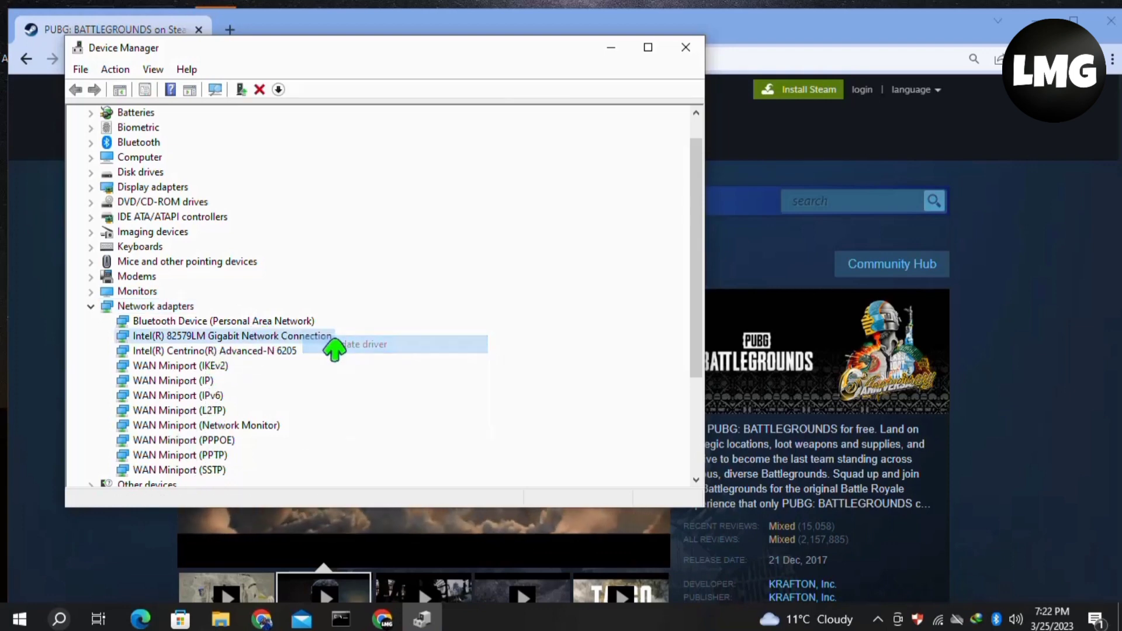
Let Windows search automatically for an Intel 82579LM driver, find it already current, and exit Device Manager
click(365, 343)
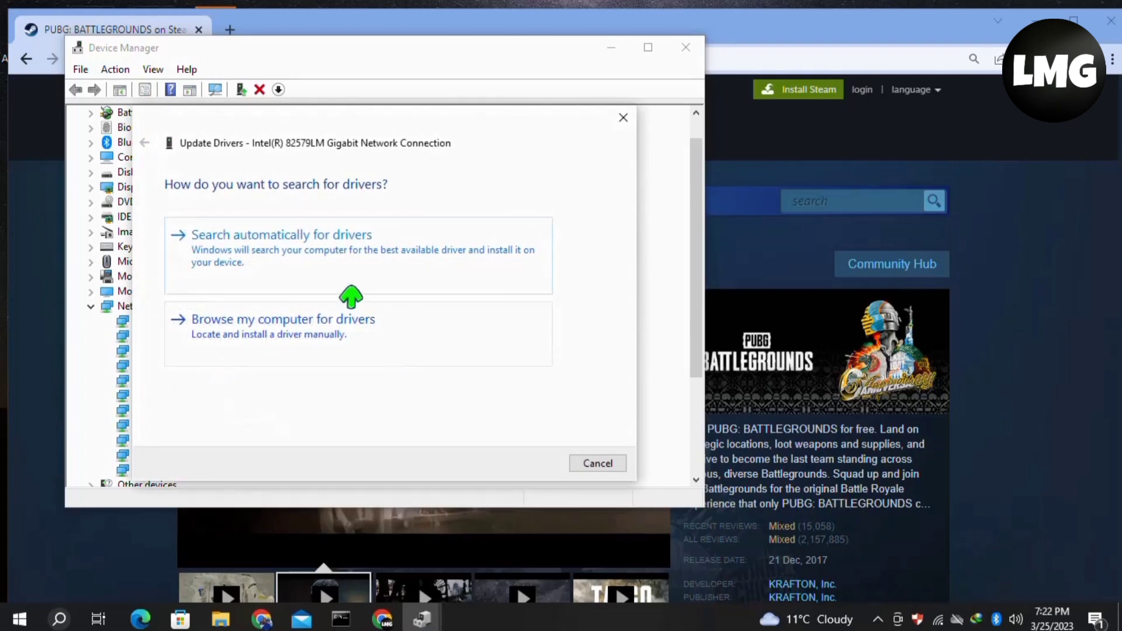
click(281, 235)
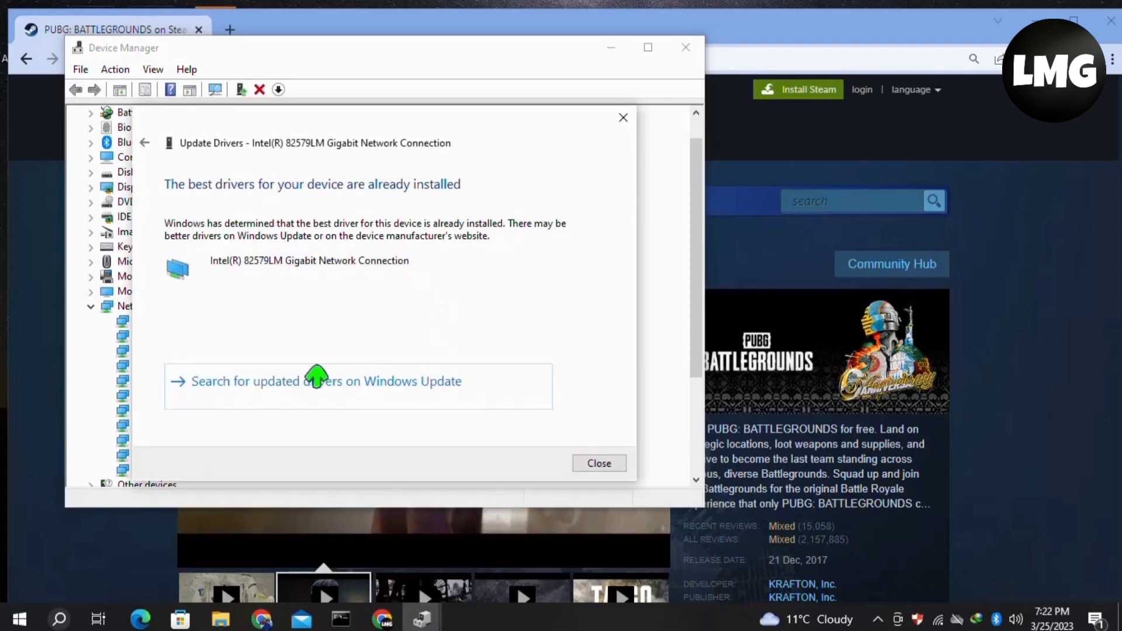
mouse_move(456, 201)
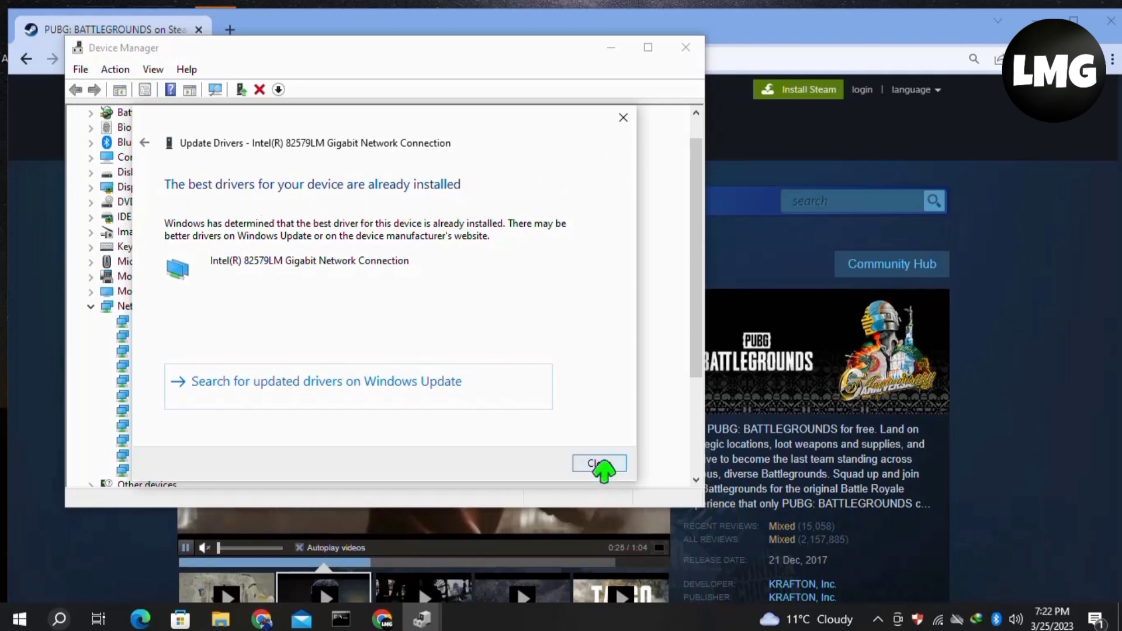
click(599, 463)
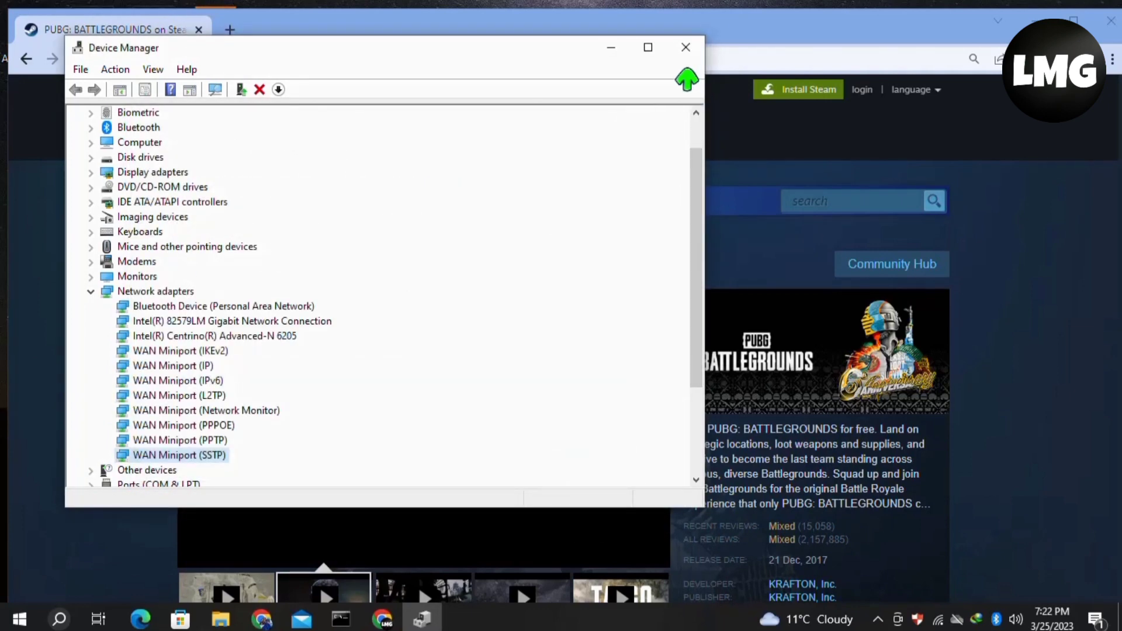
click(685, 47)
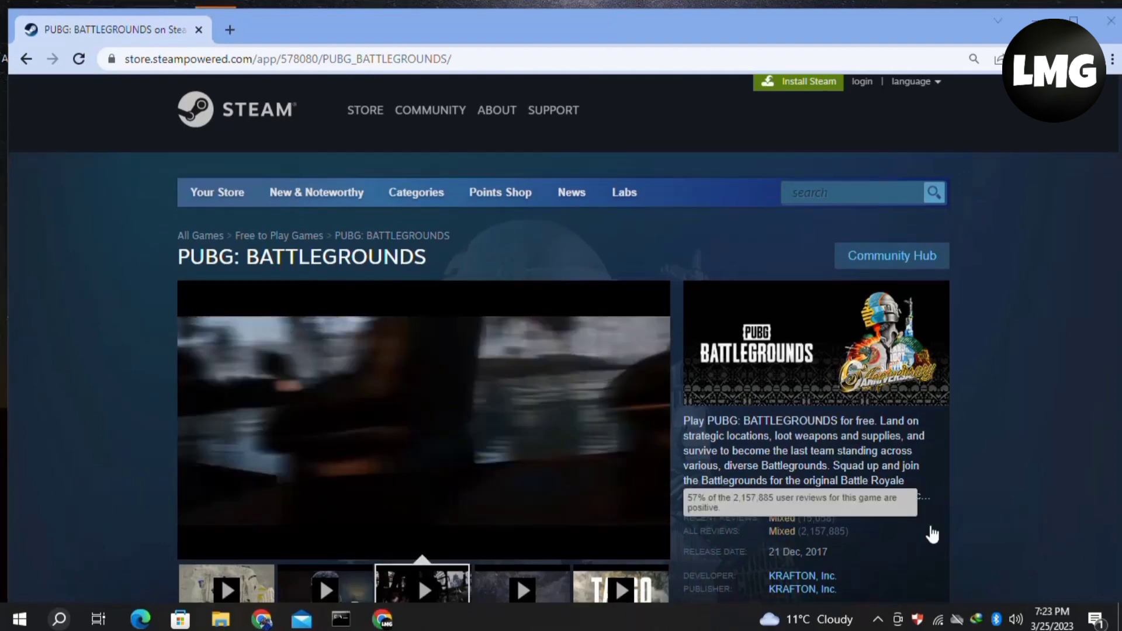
Turn Wi-Fi off and back on from the taskbar network flyout, then dismiss it
click(958, 620)
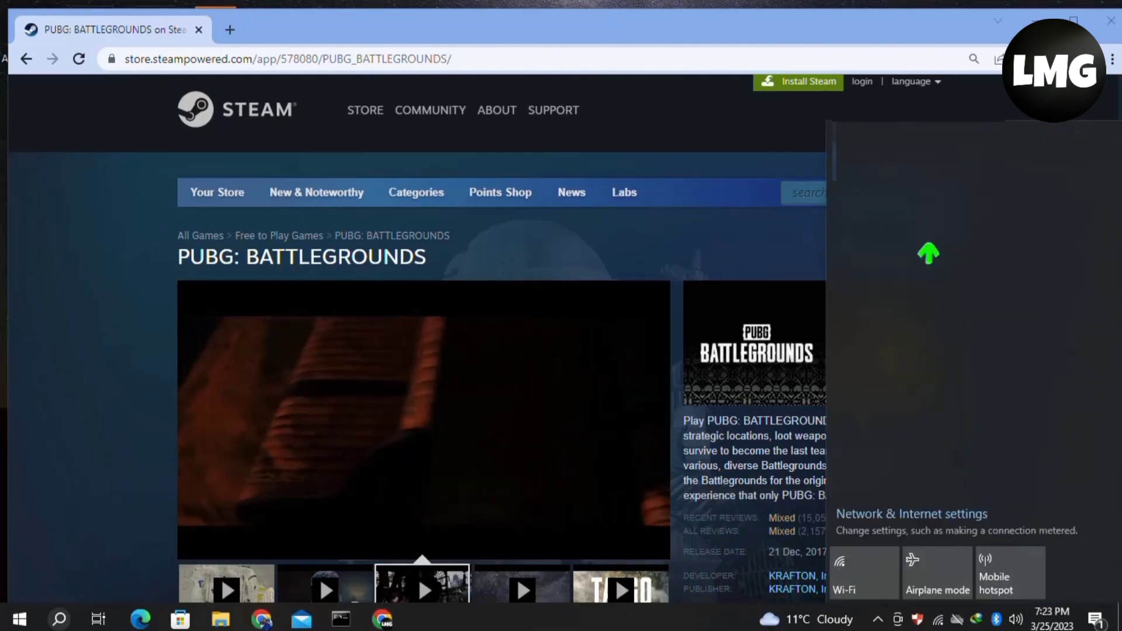
click(862, 573)
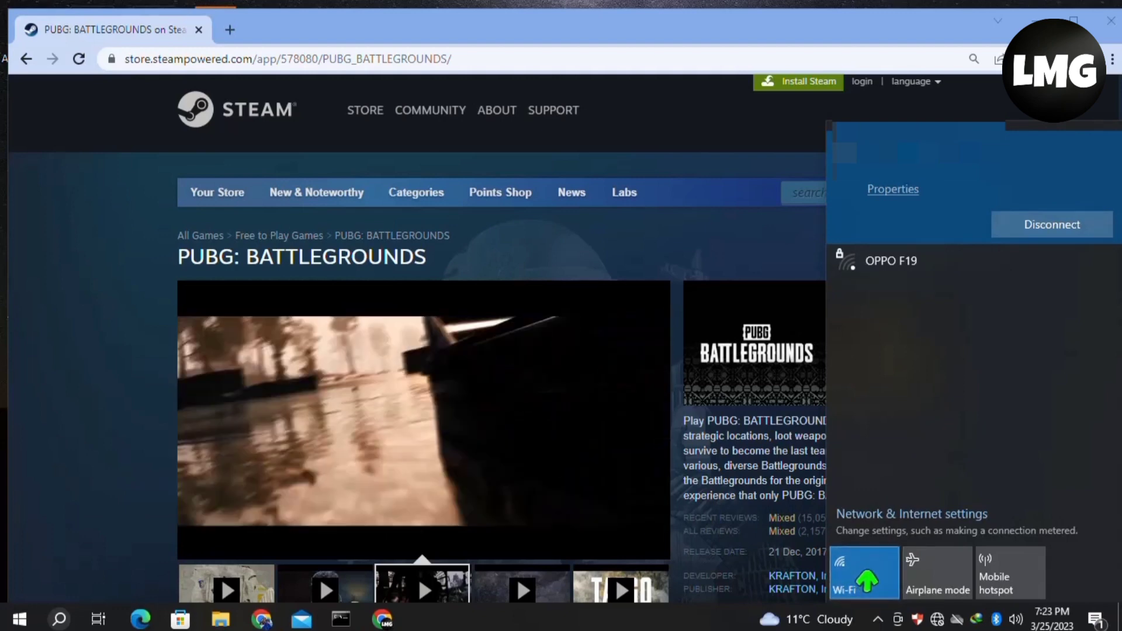
click(862, 572)
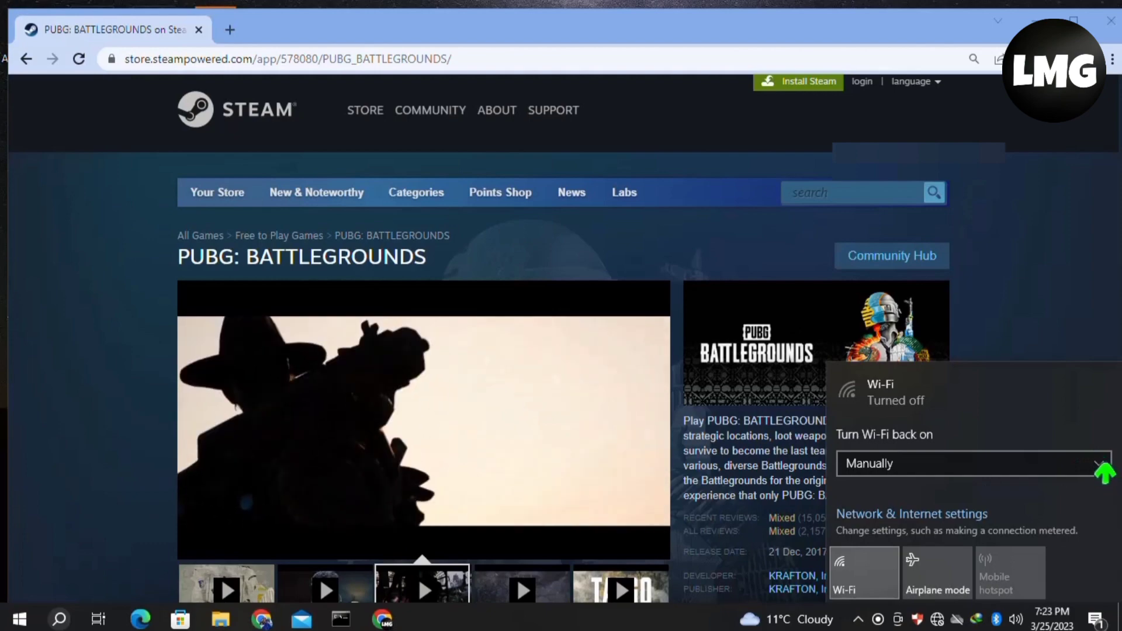
click(973, 464)
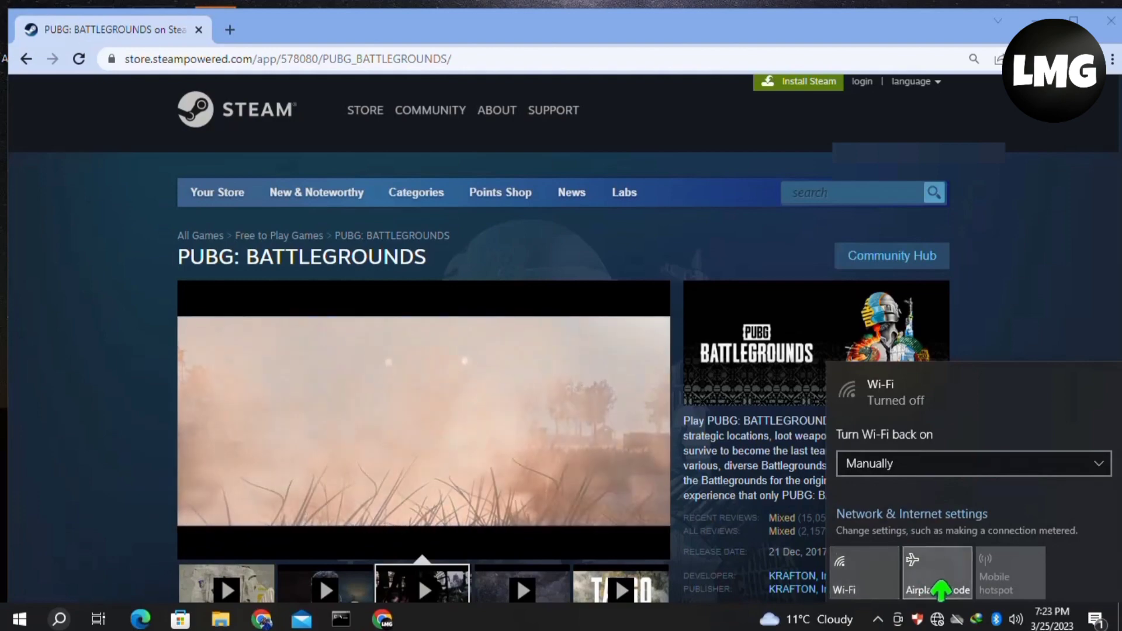
click(938, 572)
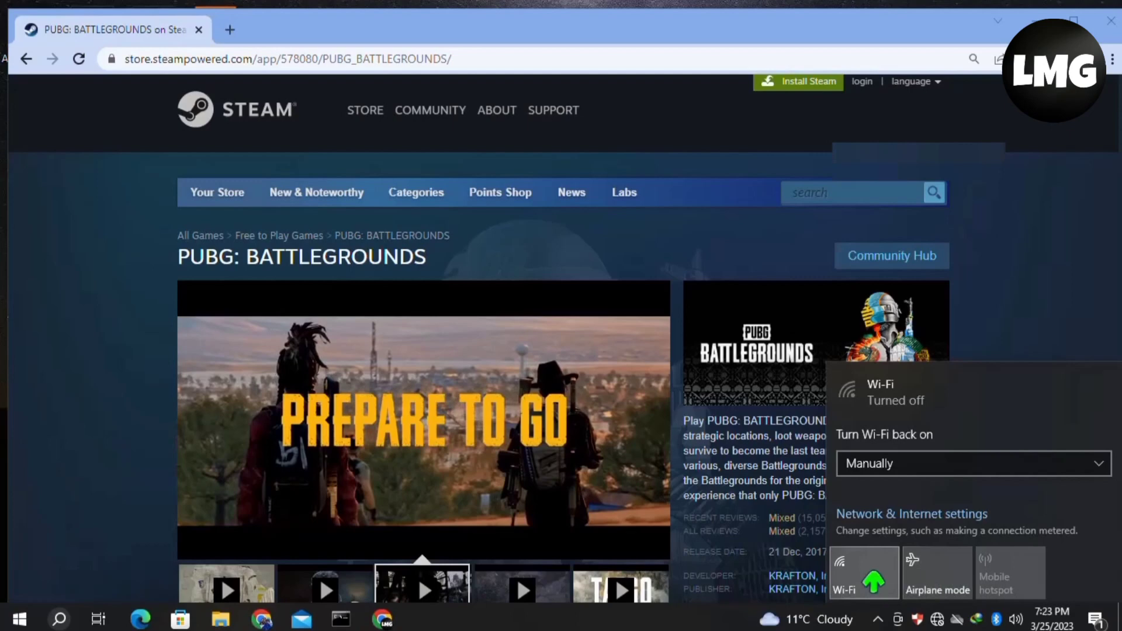
click(863, 572)
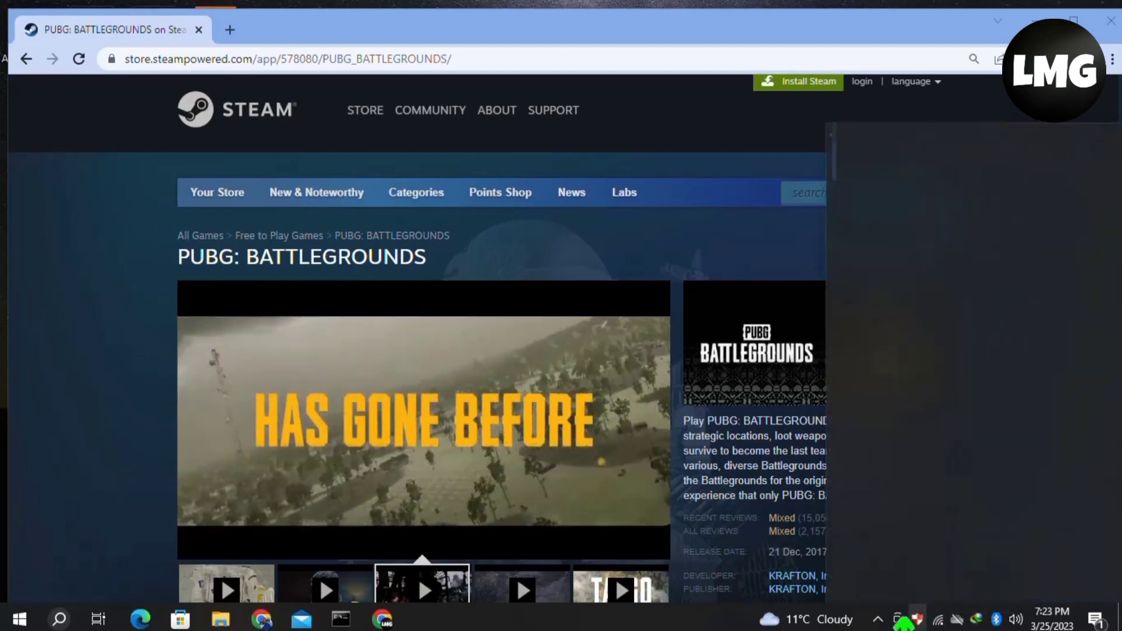
click(938, 620)
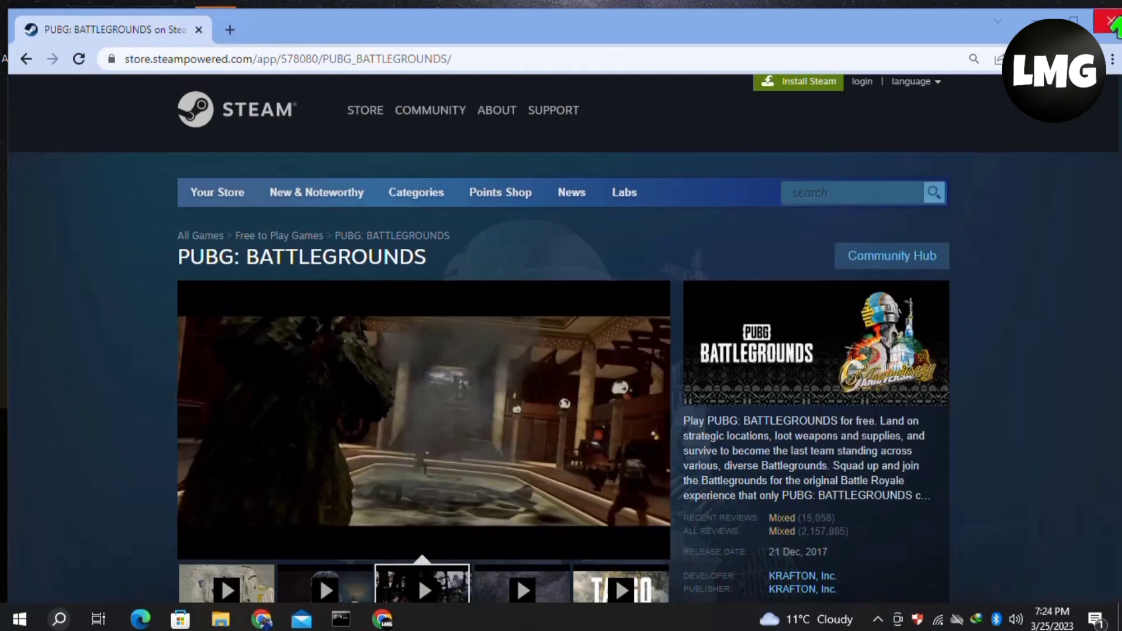
click(1112, 58)
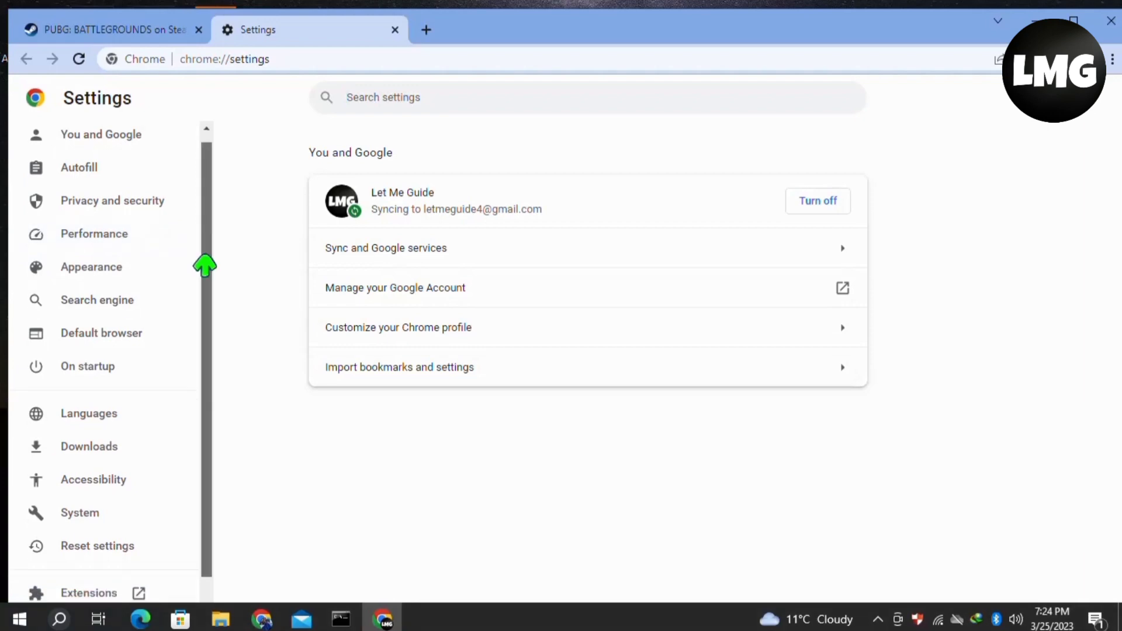
Run Chrome's About update check, showing version 111.0.5563.111
click(79, 596)
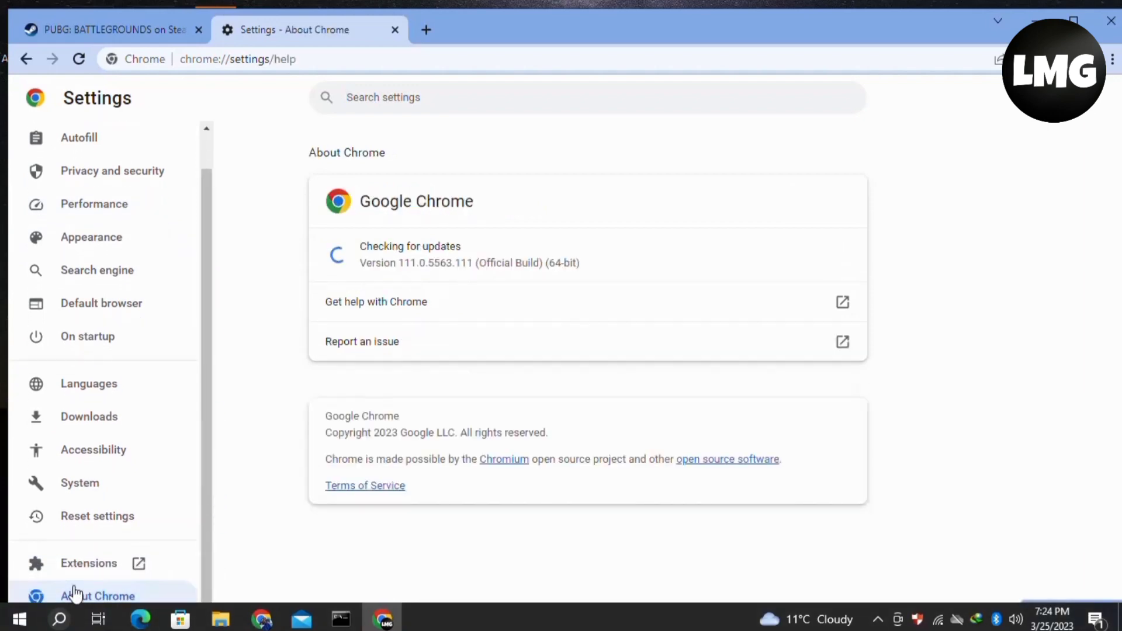
mouse_move(425, 266)
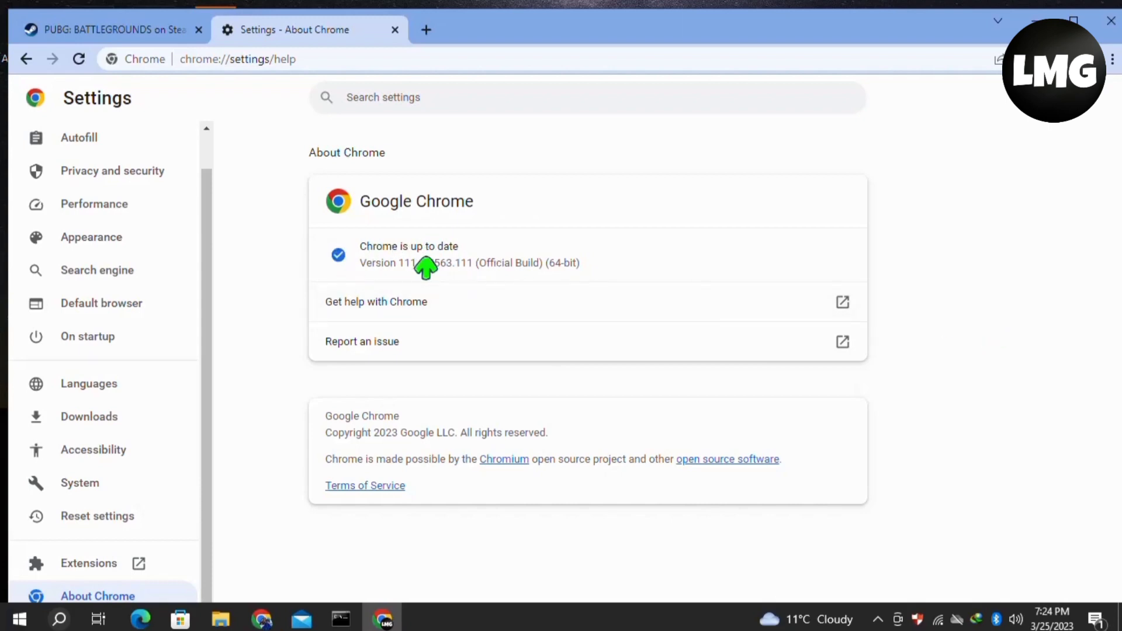
mouse_move(64, 182)
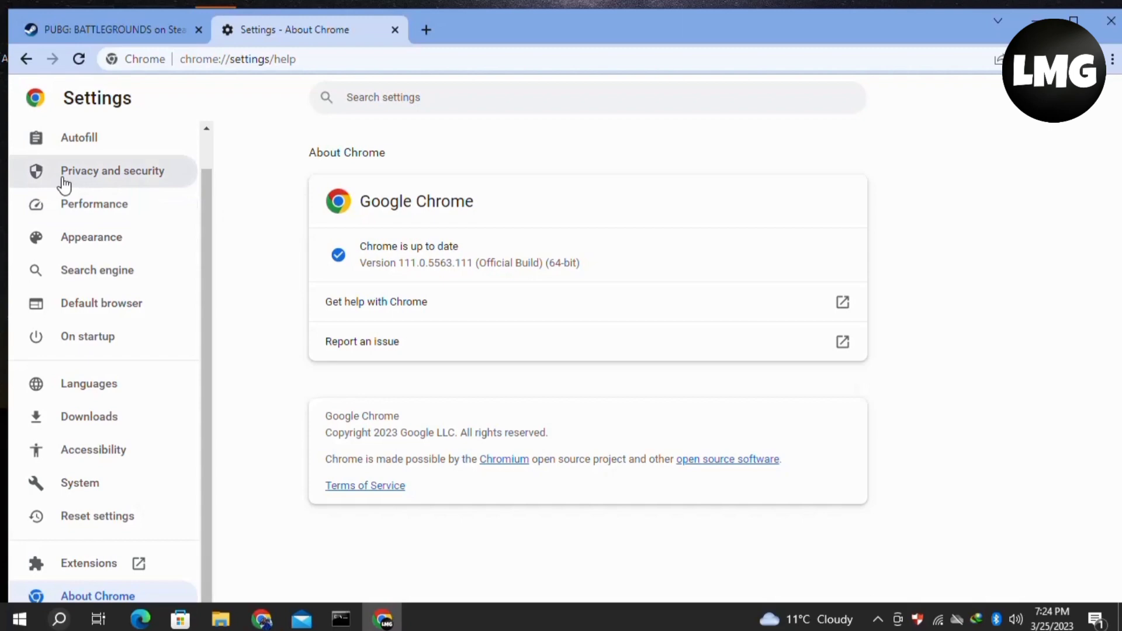
Clear all-time history, downloads, cookies and cached files via Privacy and security
click(112, 171)
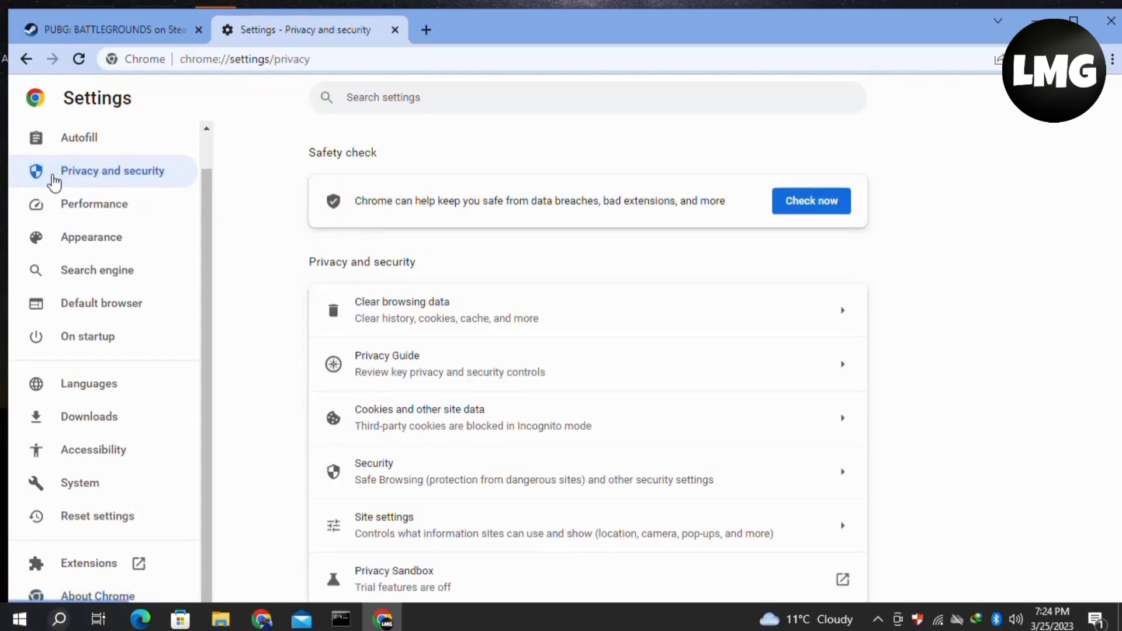
mouse_move(335, 301)
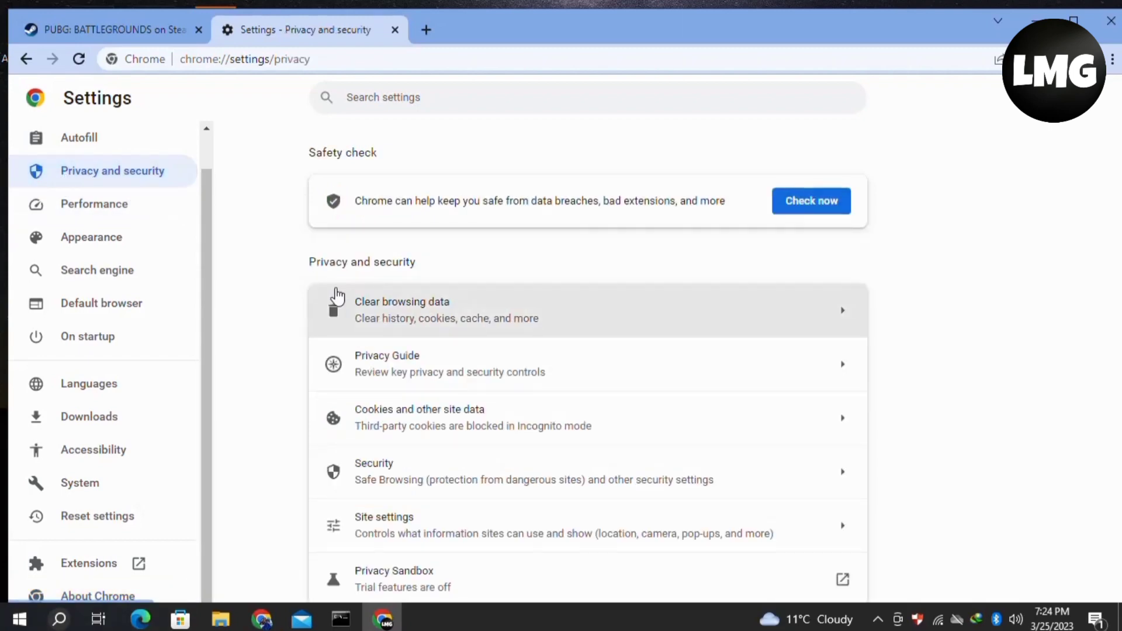
click(402, 310)
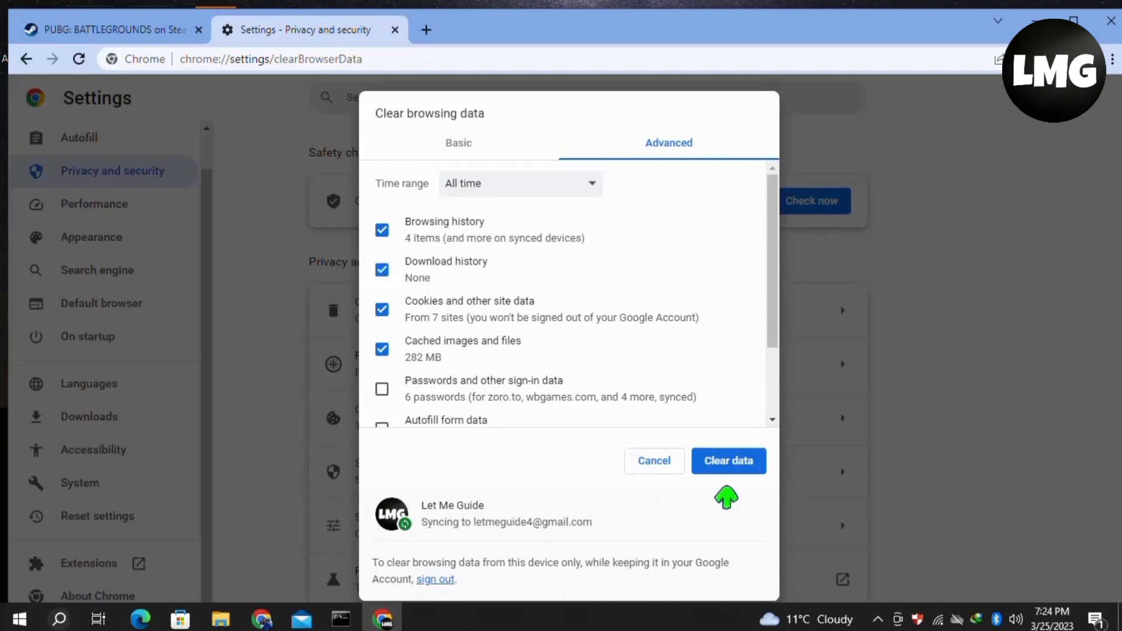
click(111, 29)
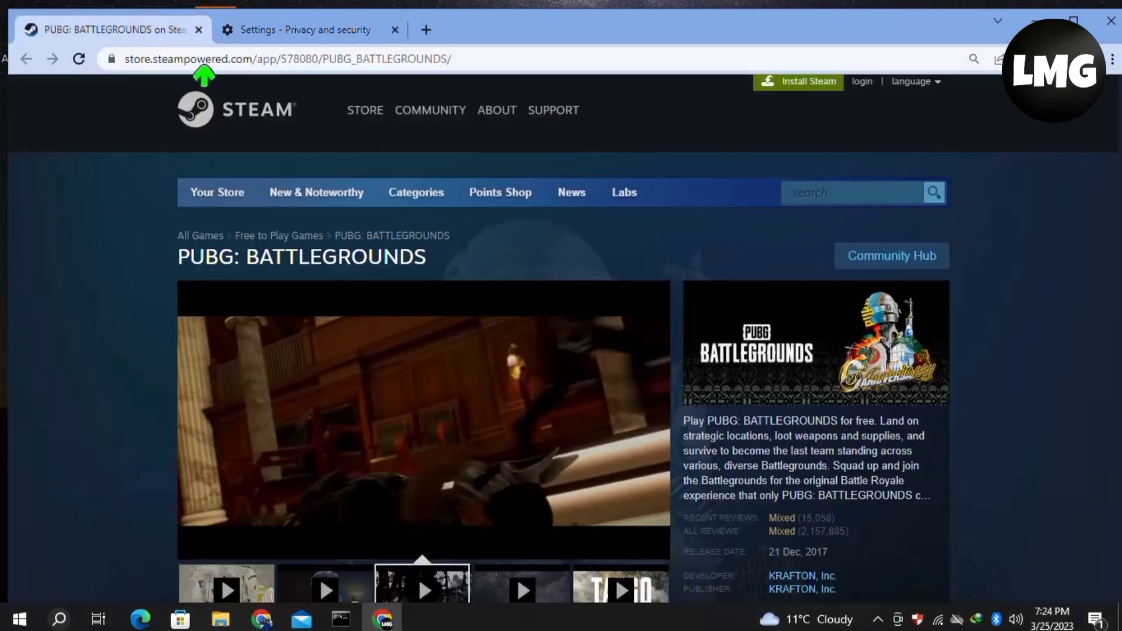